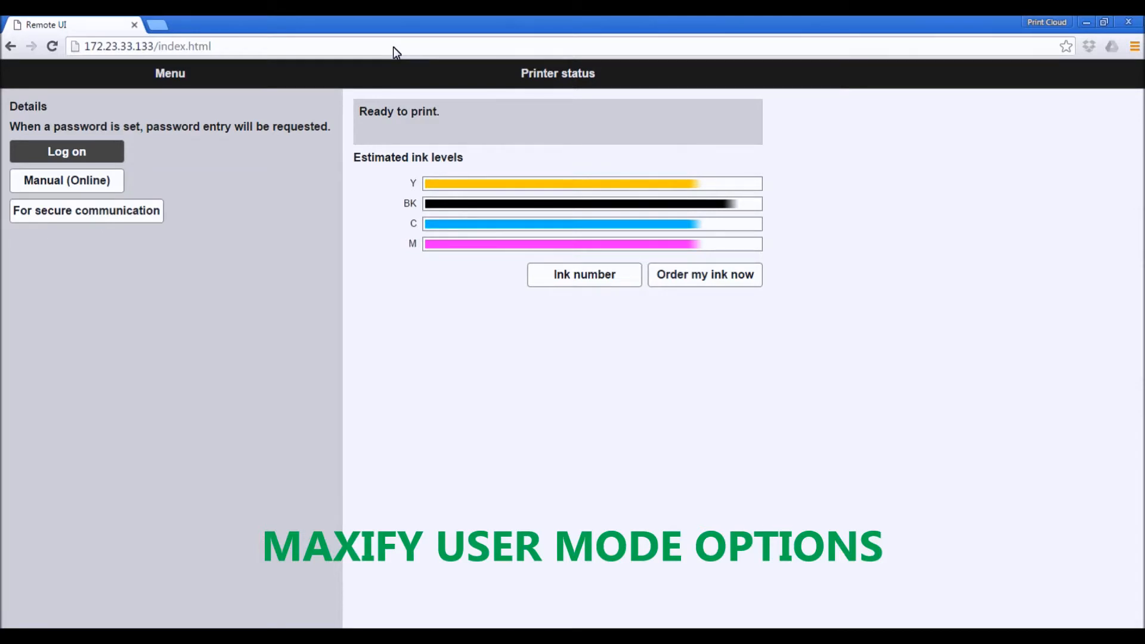
pyautogui.moveTo(123, 203)
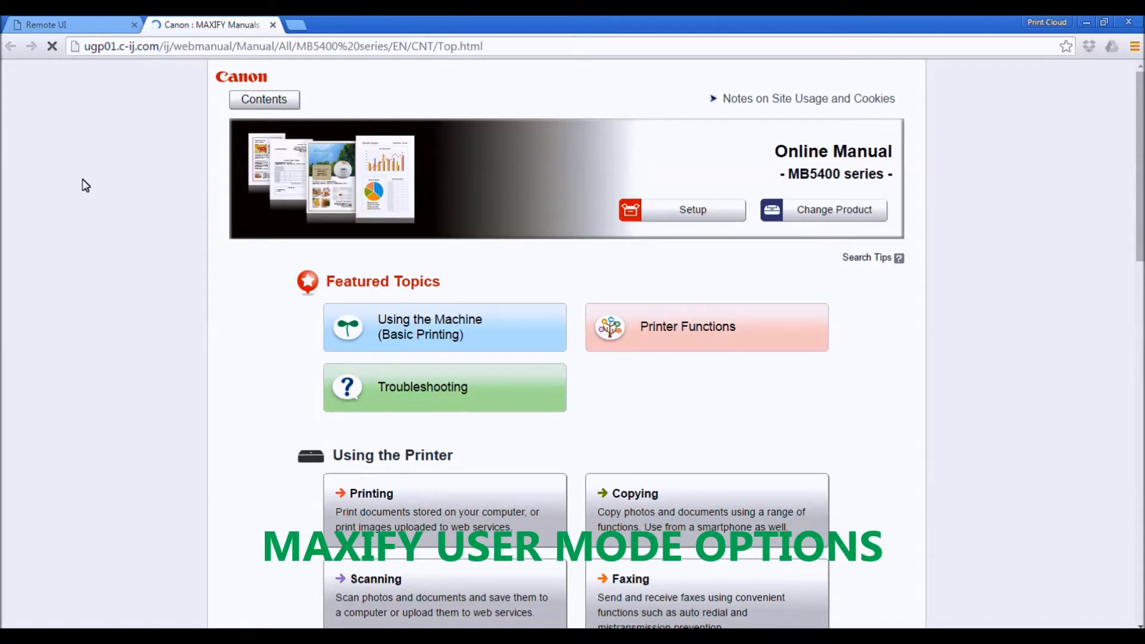
pyautogui.moveTo(83, 38)
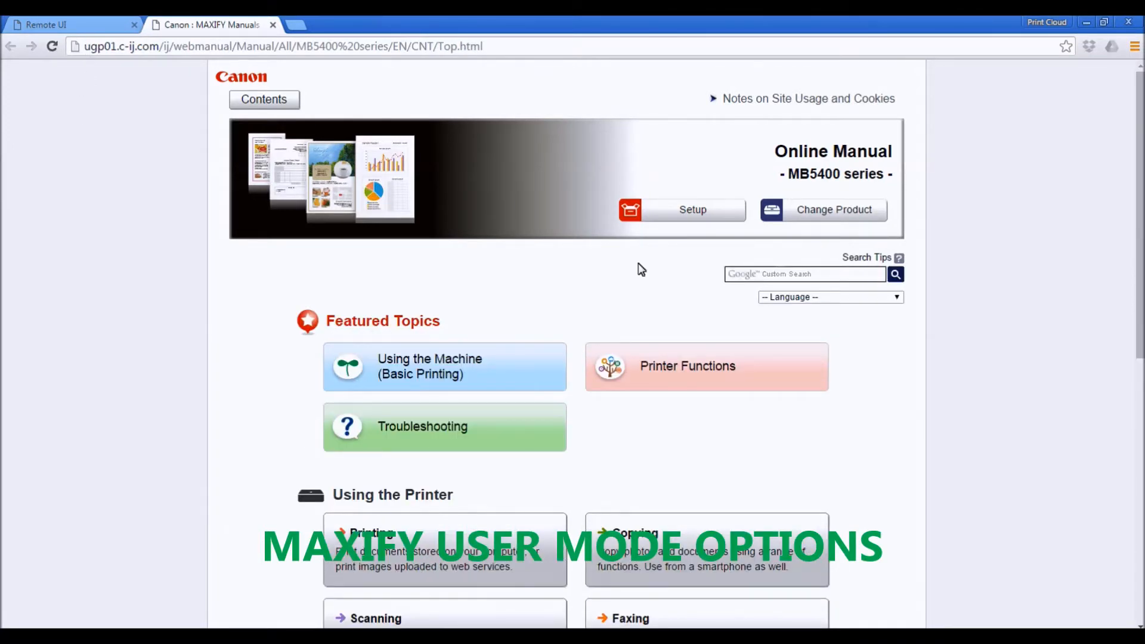
# Browse the MB5400 manual's Language dropdown list without changing the language.
pyautogui.click(829, 297)
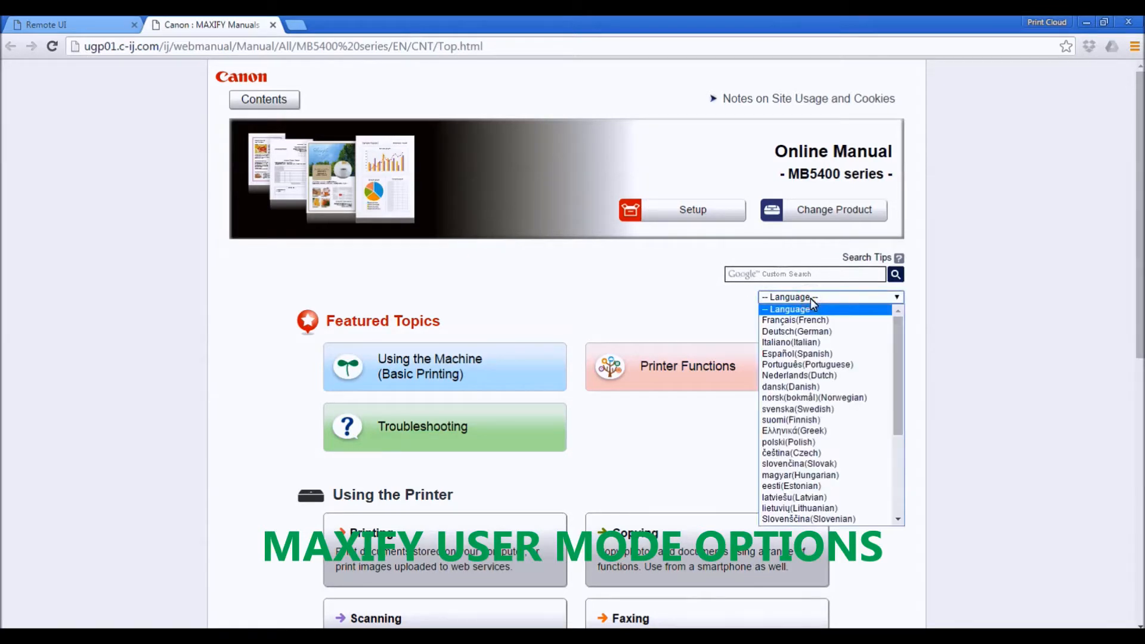
pyautogui.scroll(-3)
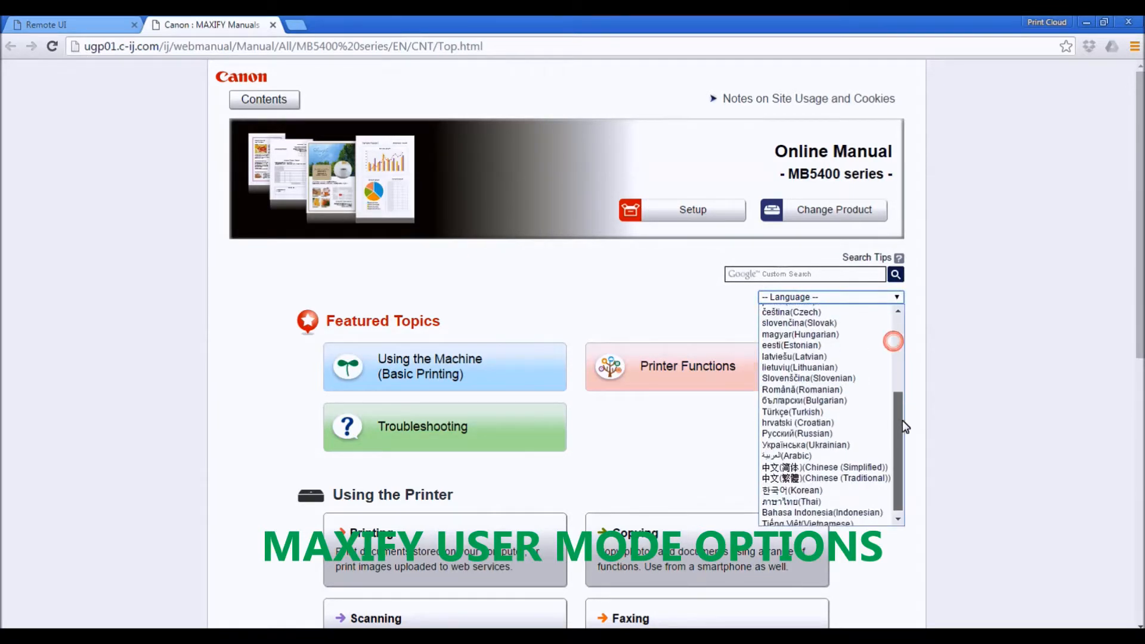
pyautogui.scroll(3)
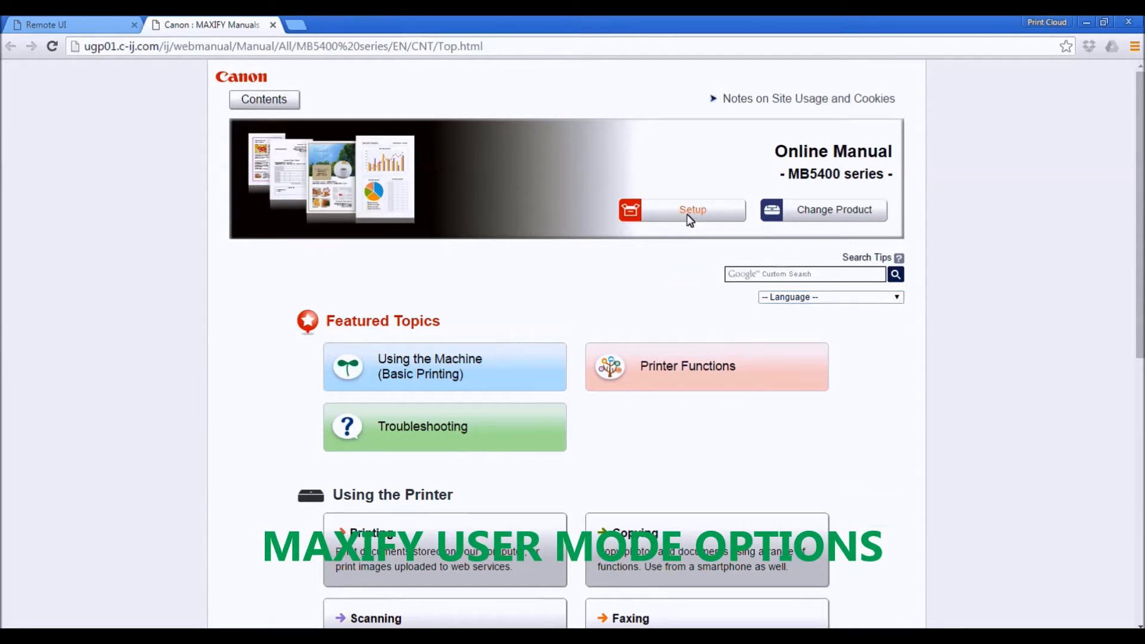
pyautogui.moveTo(1135, 257)
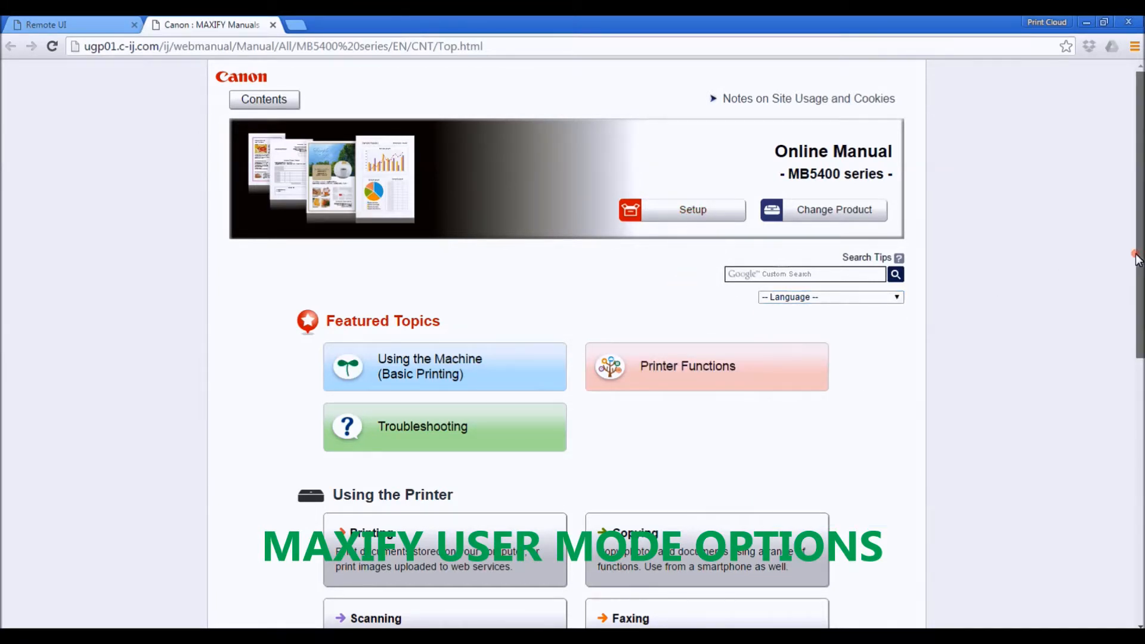
# Scroll down the manual's Top page to Printer Information.
pyautogui.scroll(-3)
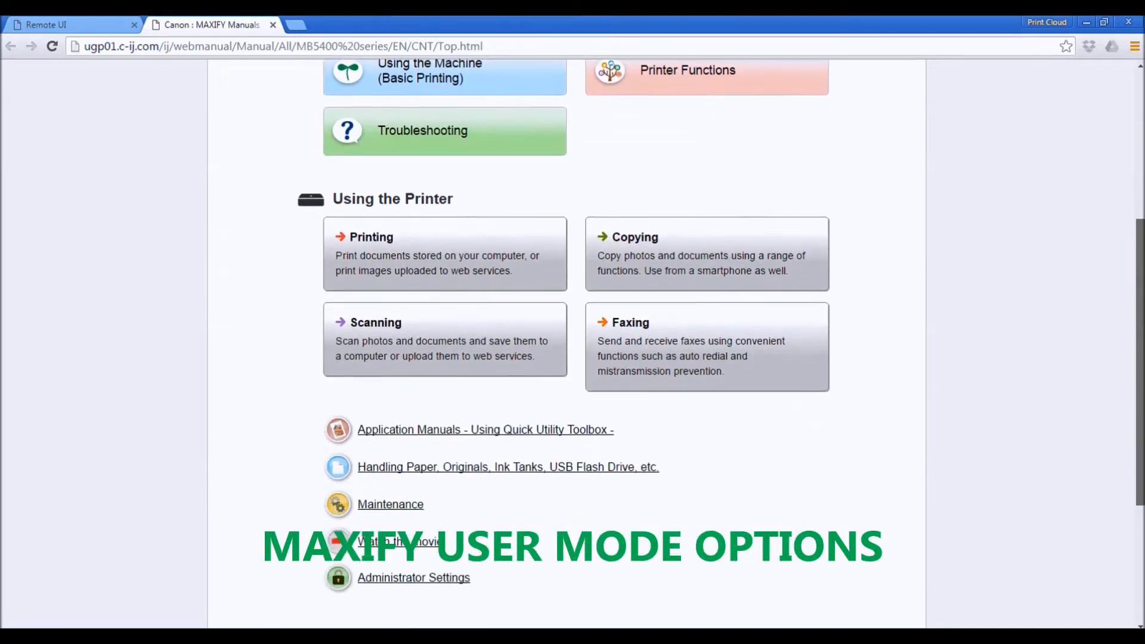
pyautogui.scroll(-3)
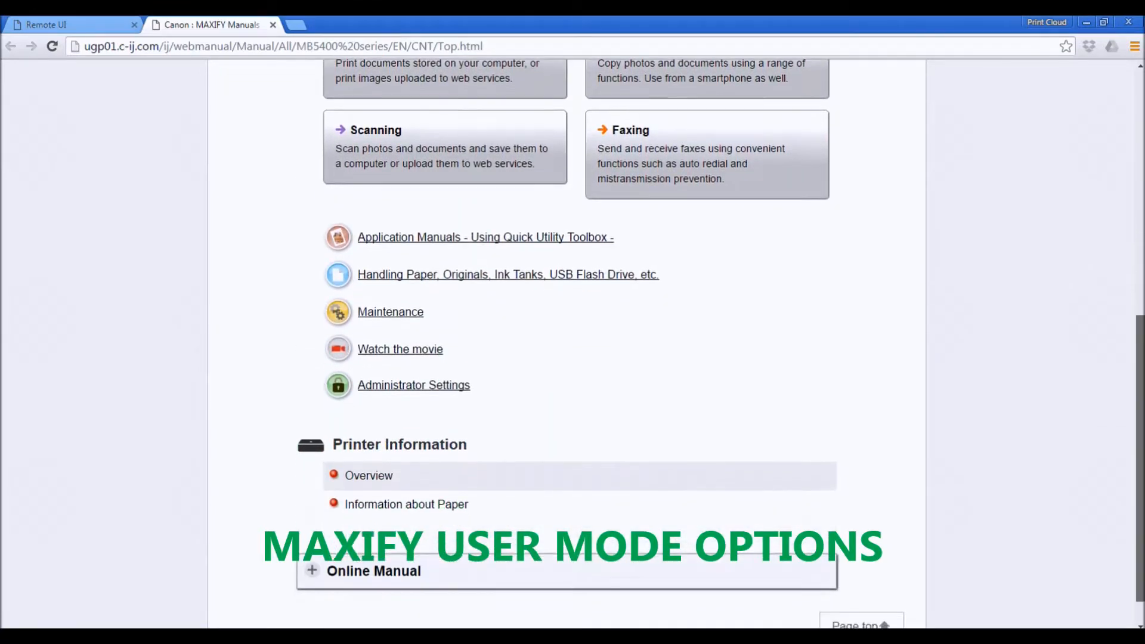
pyautogui.scroll(-3)
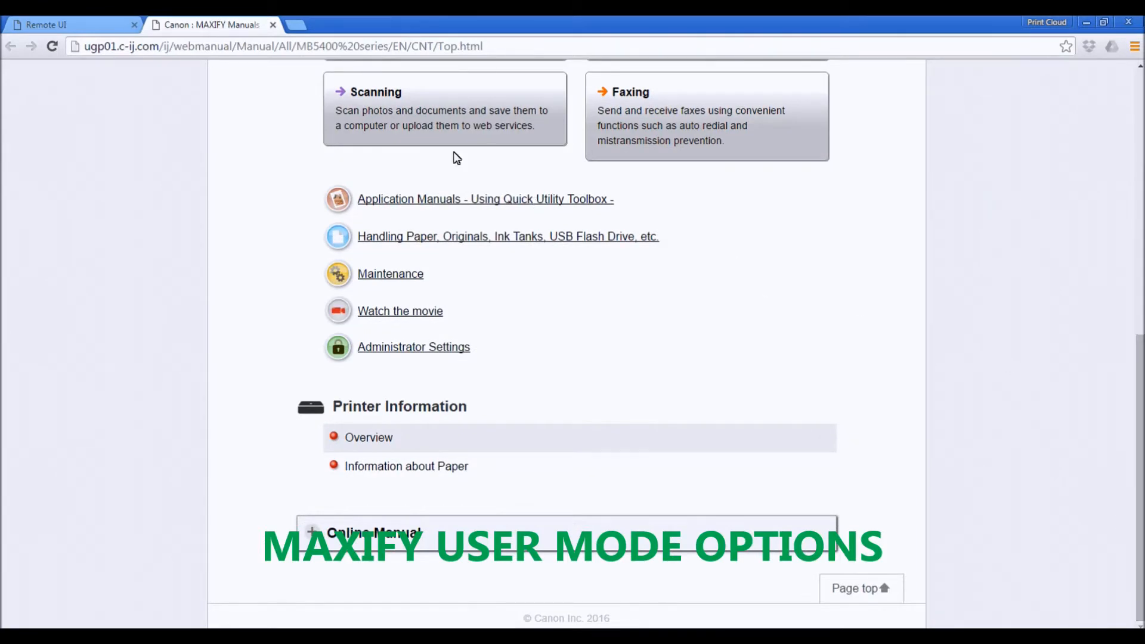
# Look up the PGI-2500 ink model numbers, then return to the printer status page.
pyautogui.click(59, 24)
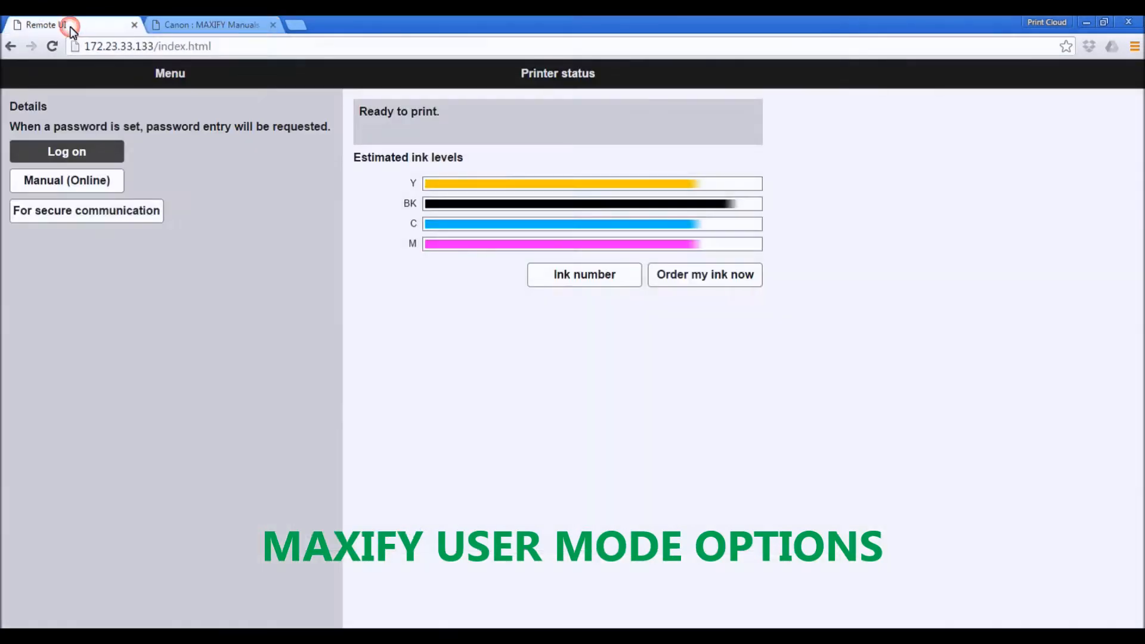
pyautogui.moveTo(85, 88)
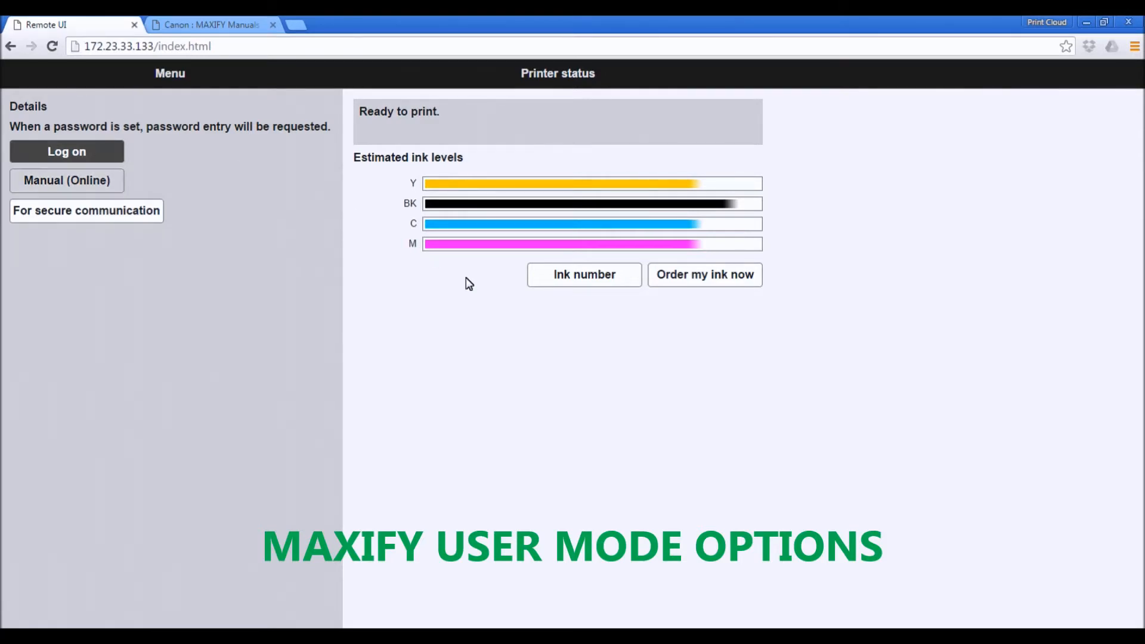
pyautogui.click(703, 274)
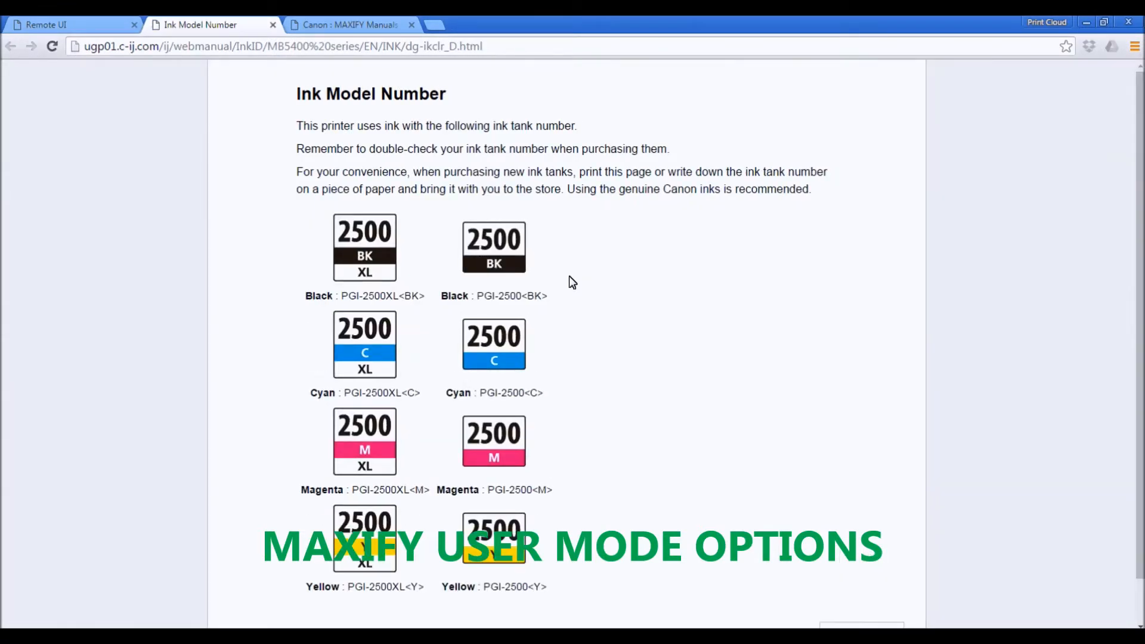
pyautogui.moveTo(86, 38)
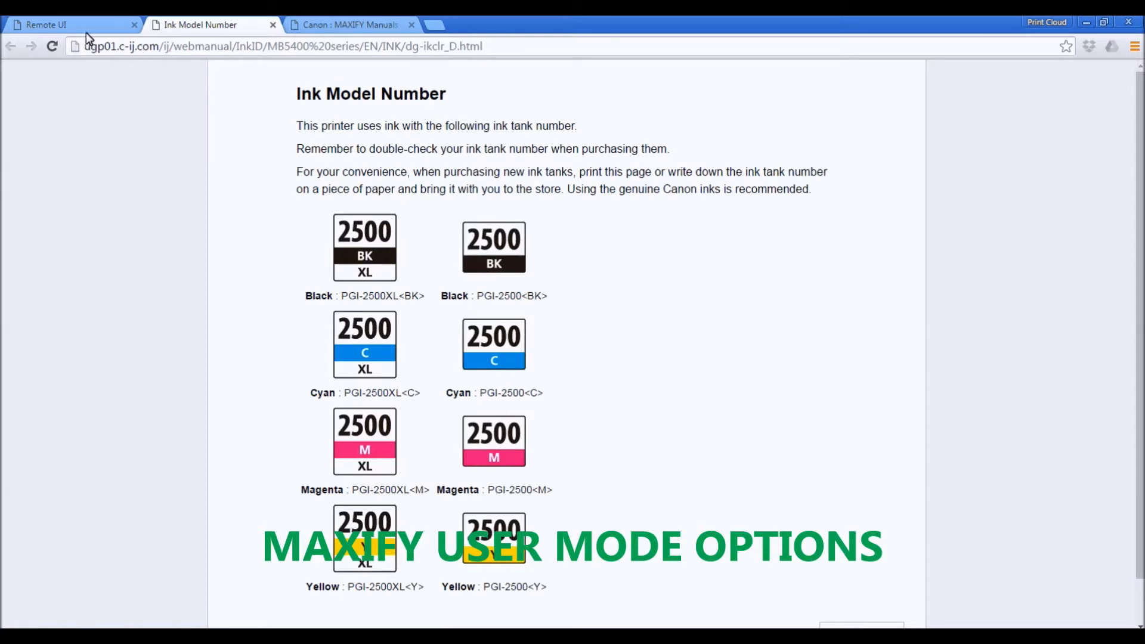
pyautogui.click(43, 24)
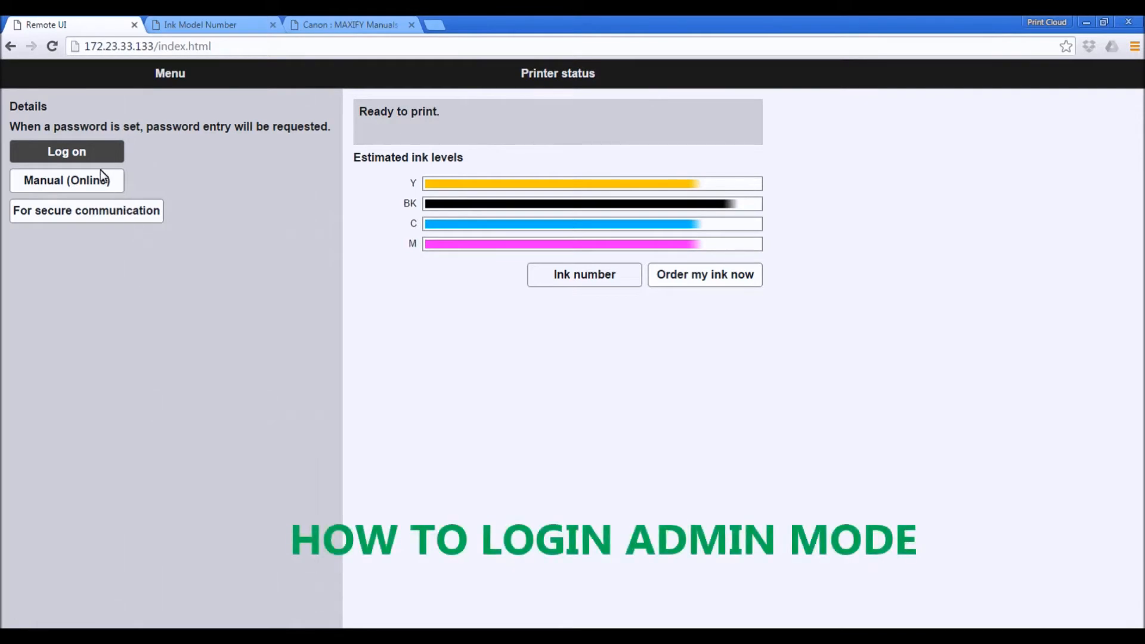
# Start administrator log on and enter the admin password.
pyautogui.click(66, 151)
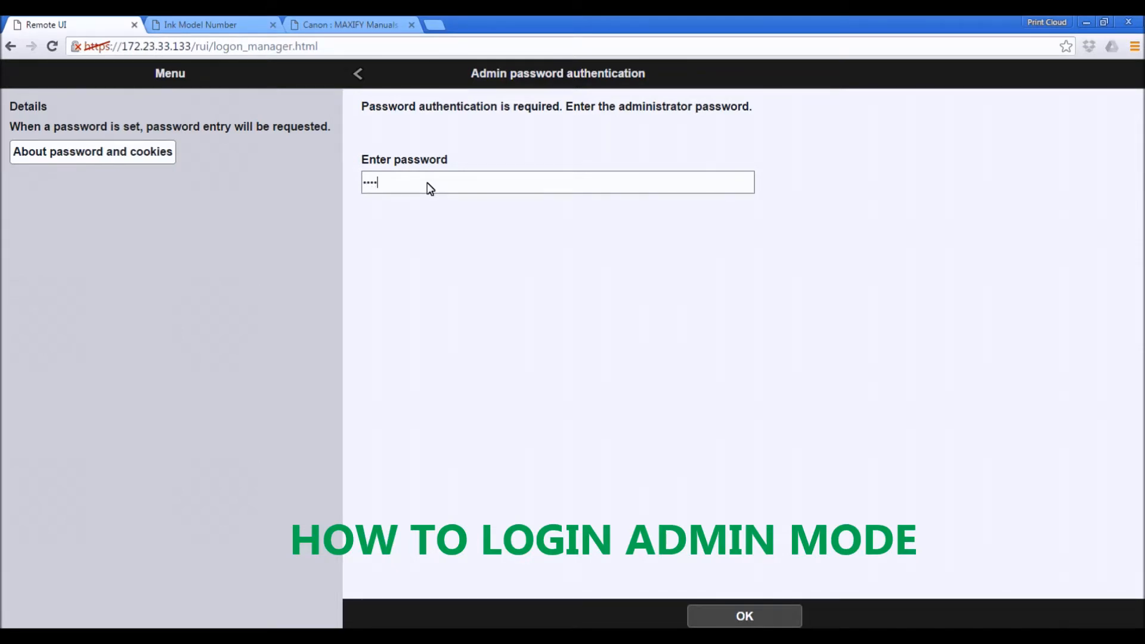
pyautogui.write('password')
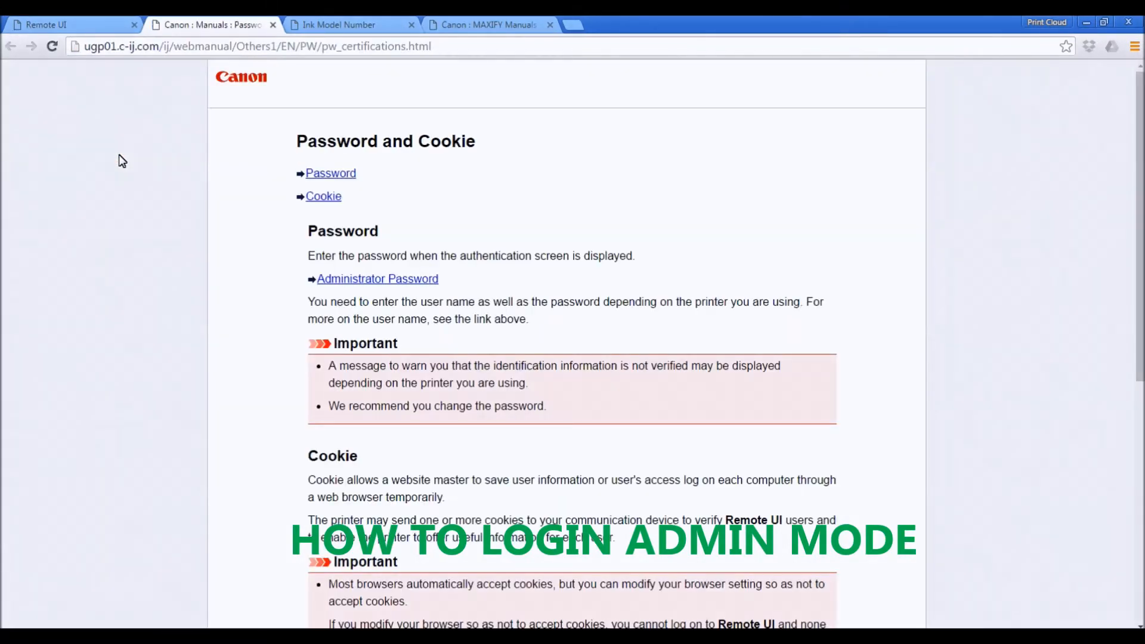
pyautogui.moveTo(369, 283)
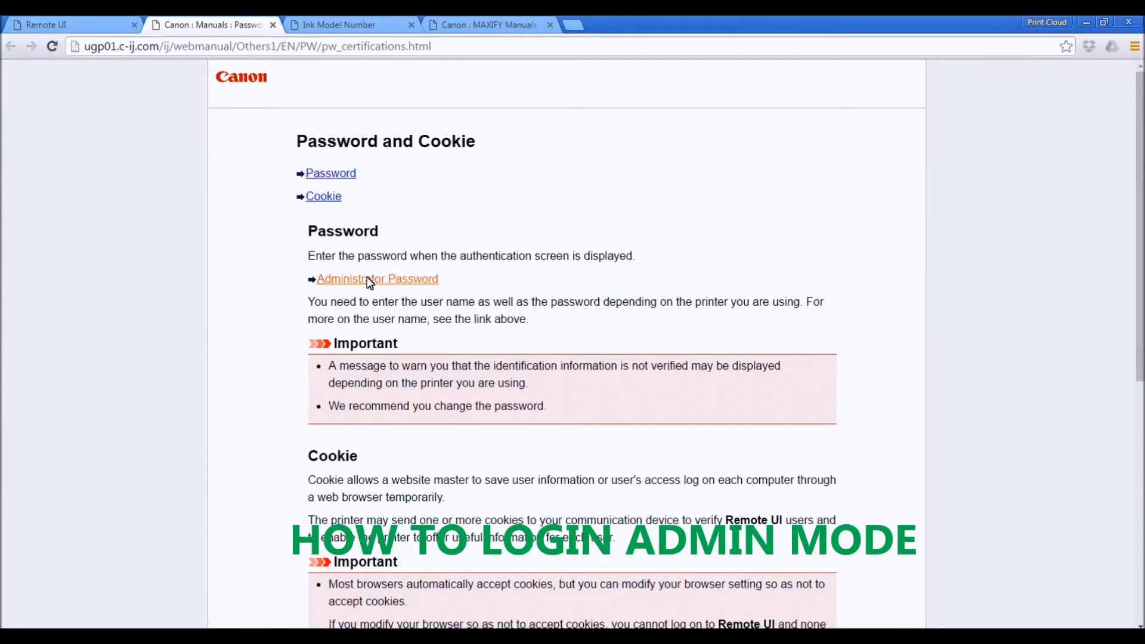
# Read the Administrator Password and serial-number location help, then return to authentication.
pyautogui.click(378, 279)
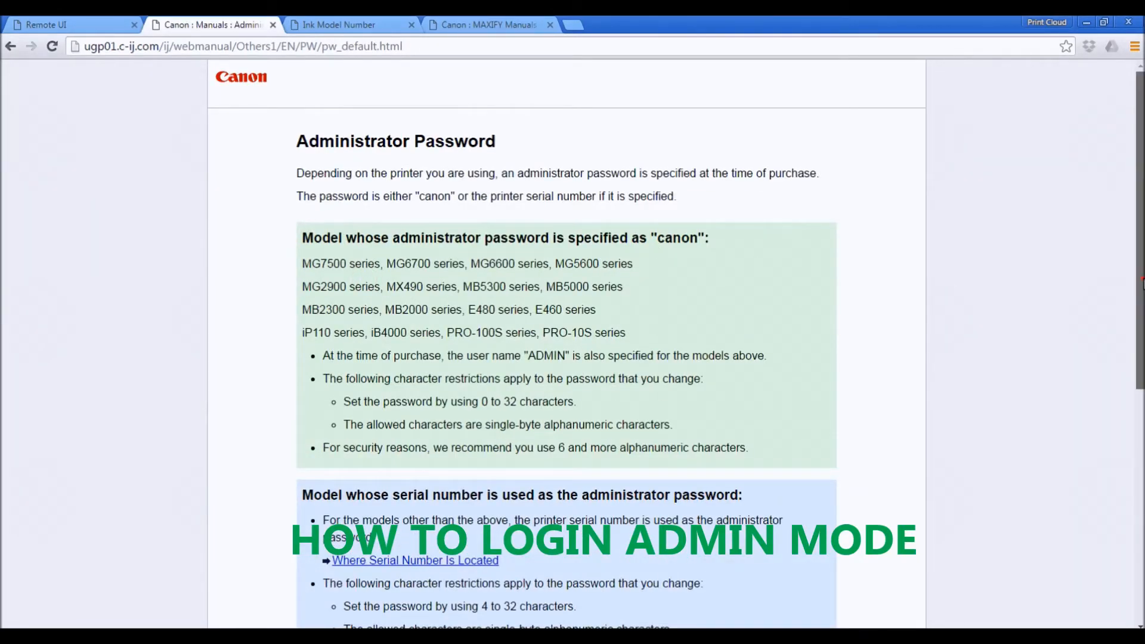
pyautogui.scroll(-3)
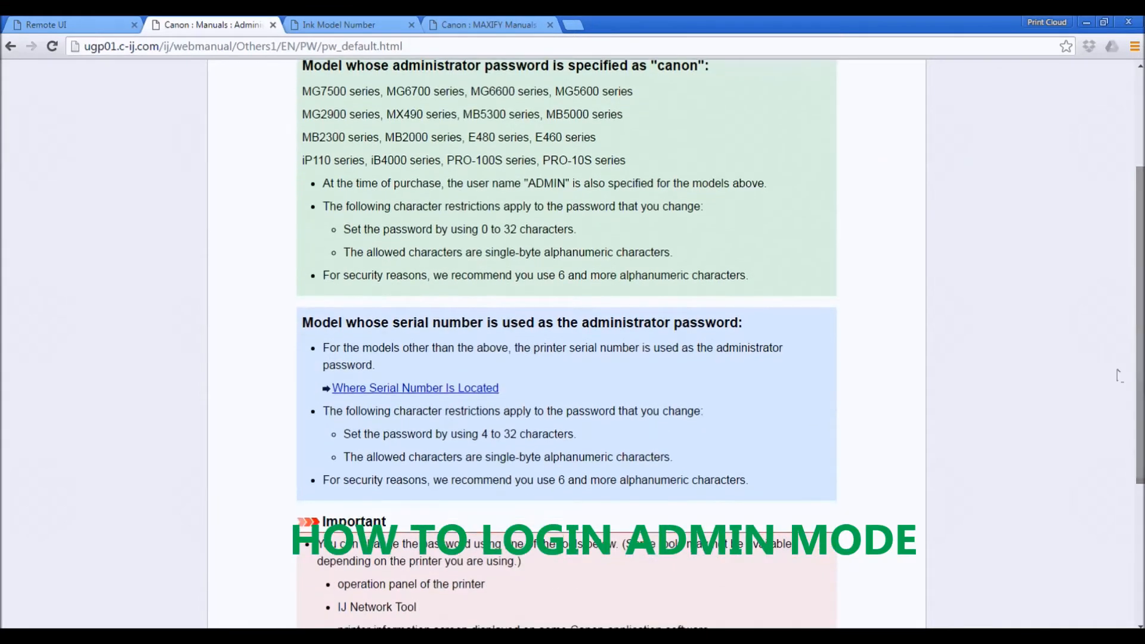
pyautogui.moveTo(420, 401)
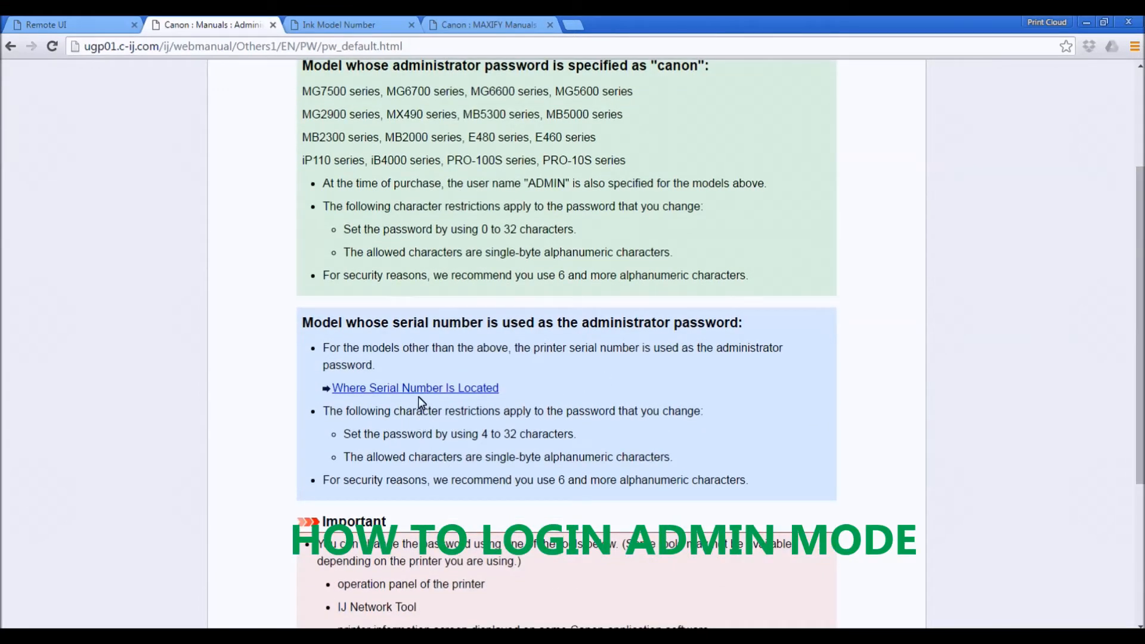
pyautogui.click(414, 387)
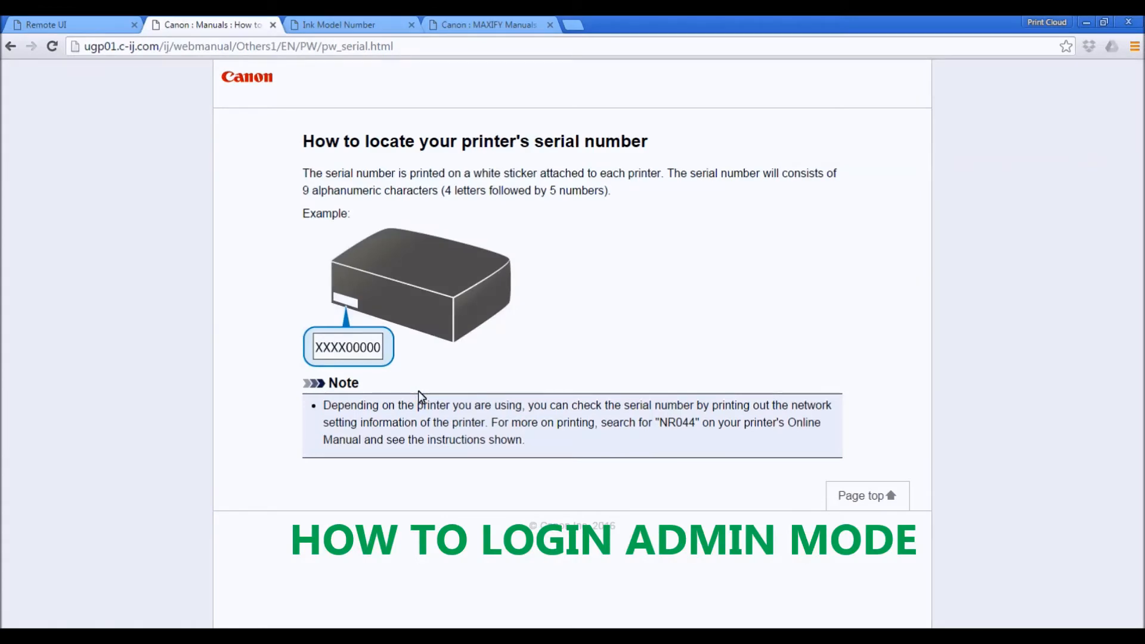
pyautogui.moveTo(226, 206)
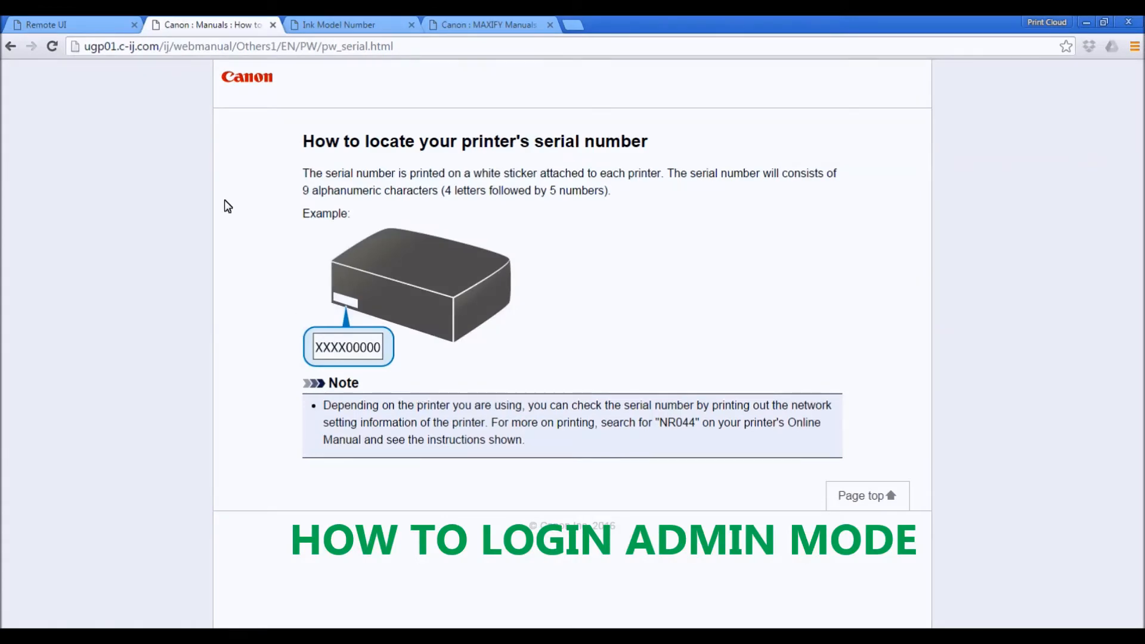
pyautogui.click(69, 24)
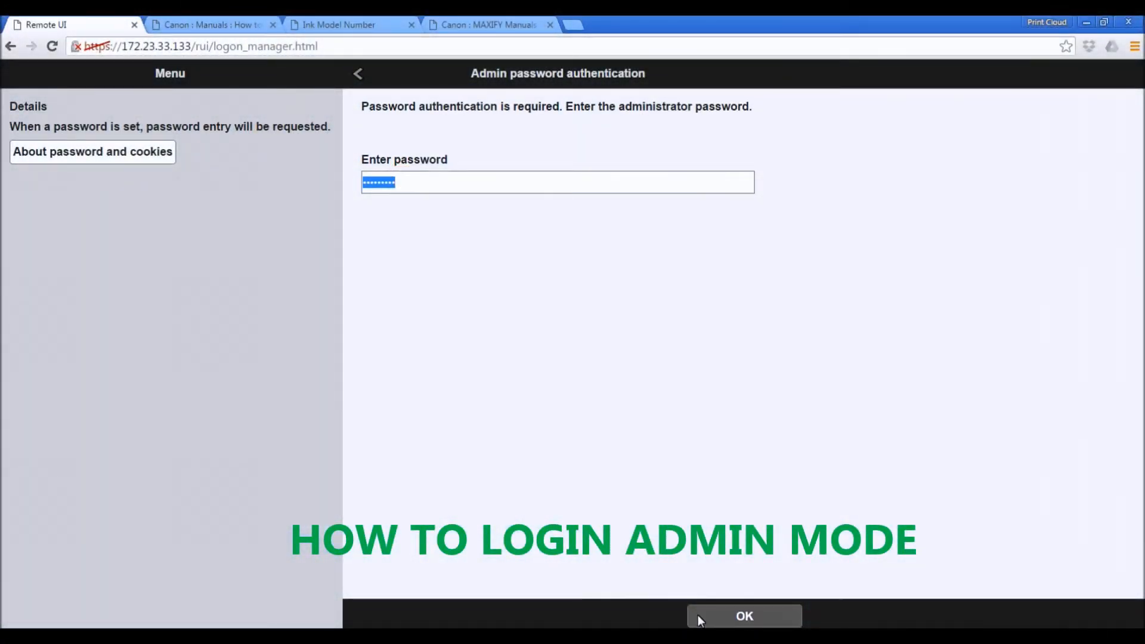
# Submit the admin password with OK to enter Administrator mode.
pyautogui.click(743, 615)
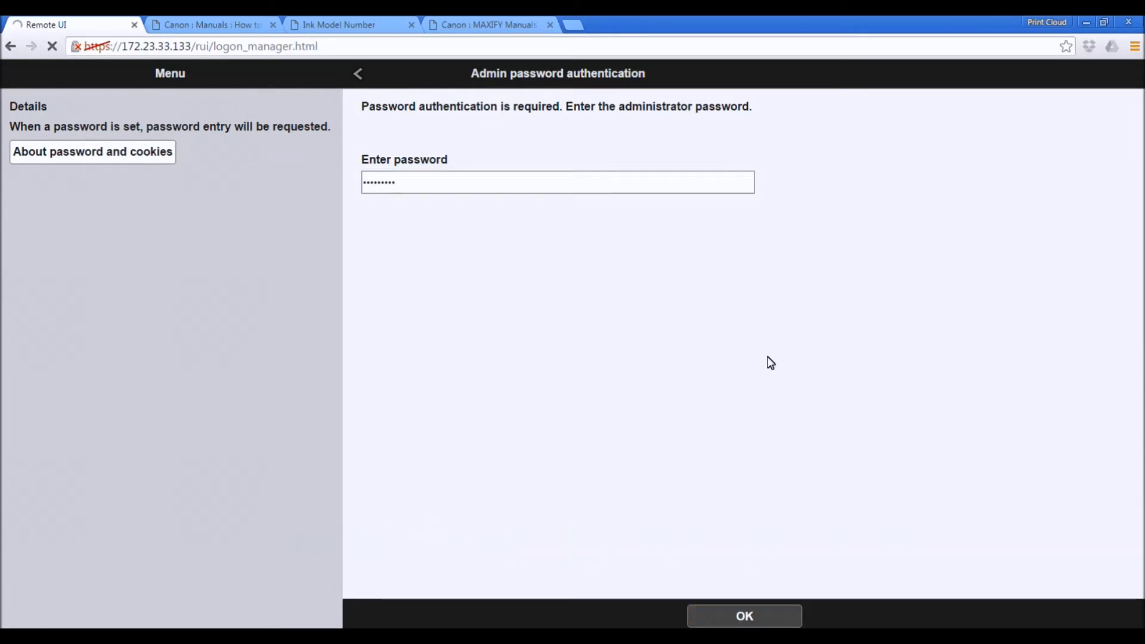
pyautogui.click(744, 615)
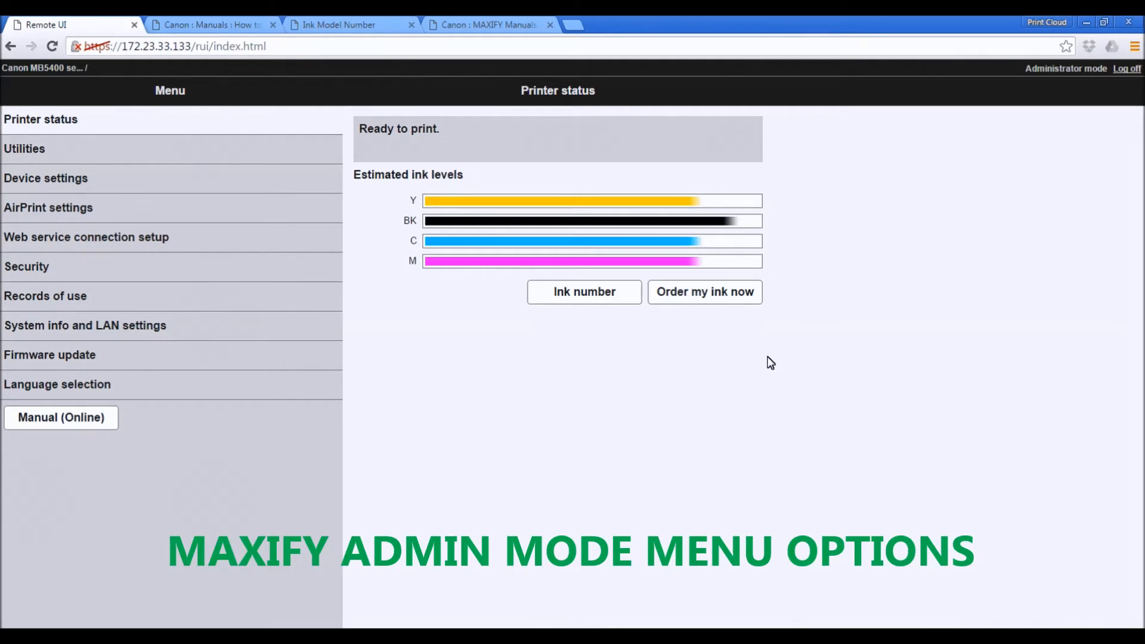
pyautogui.moveTo(77, 180)
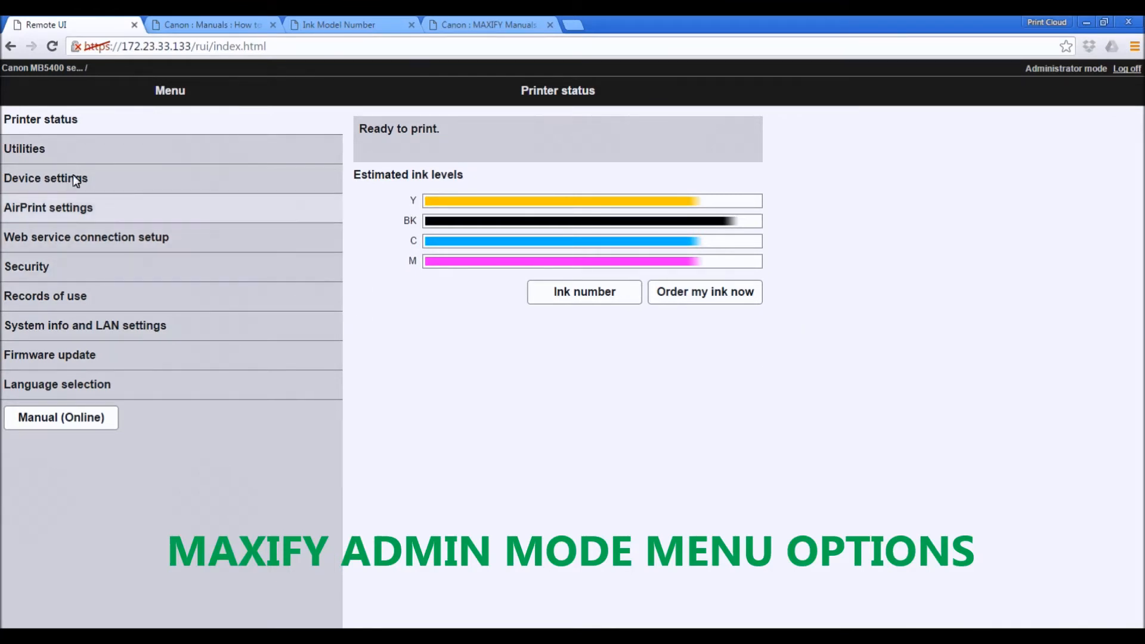
# View the Utilities, Device settings and AirPrint settings admin pages.
pyautogui.click(24, 148)
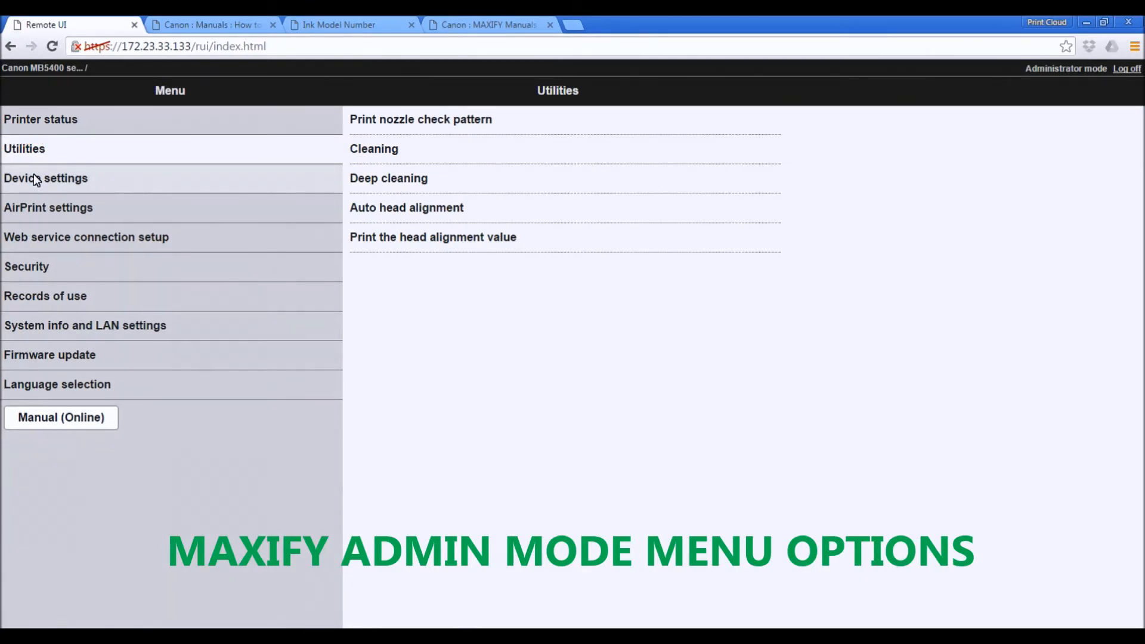
pyautogui.click(46, 177)
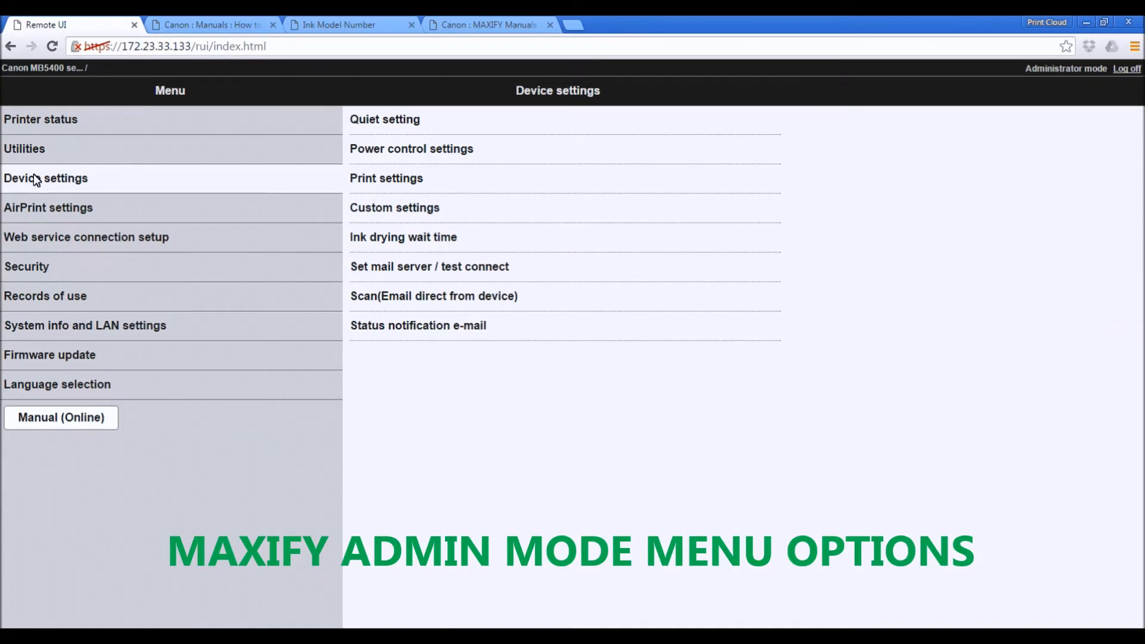
pyautogui.moveTo(38, 208)
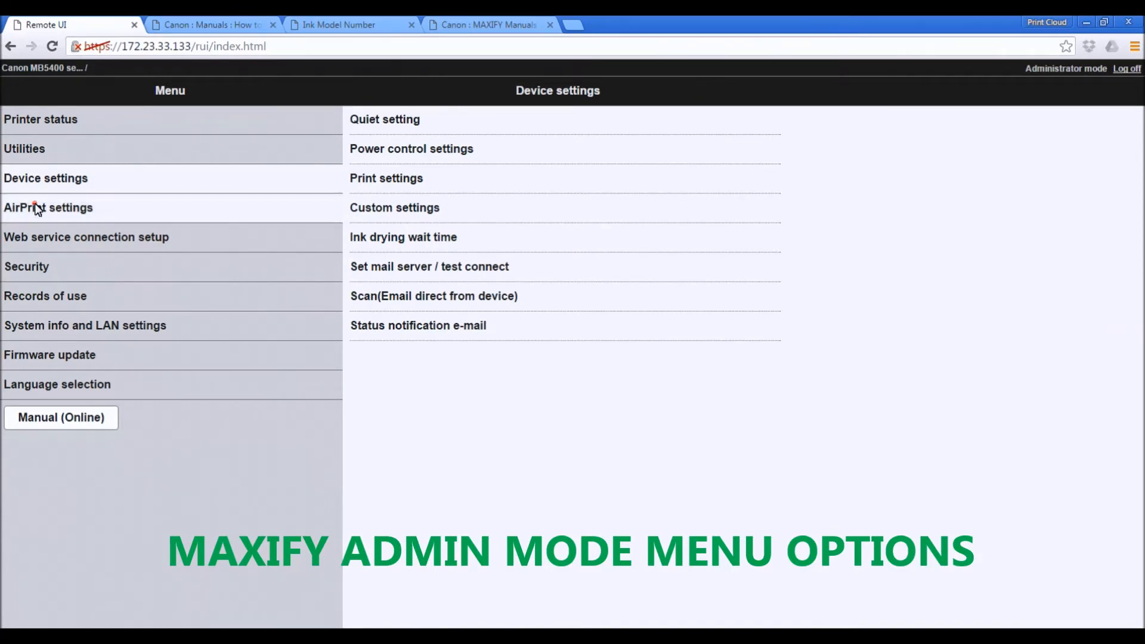
pyautogui.click(48, 207)
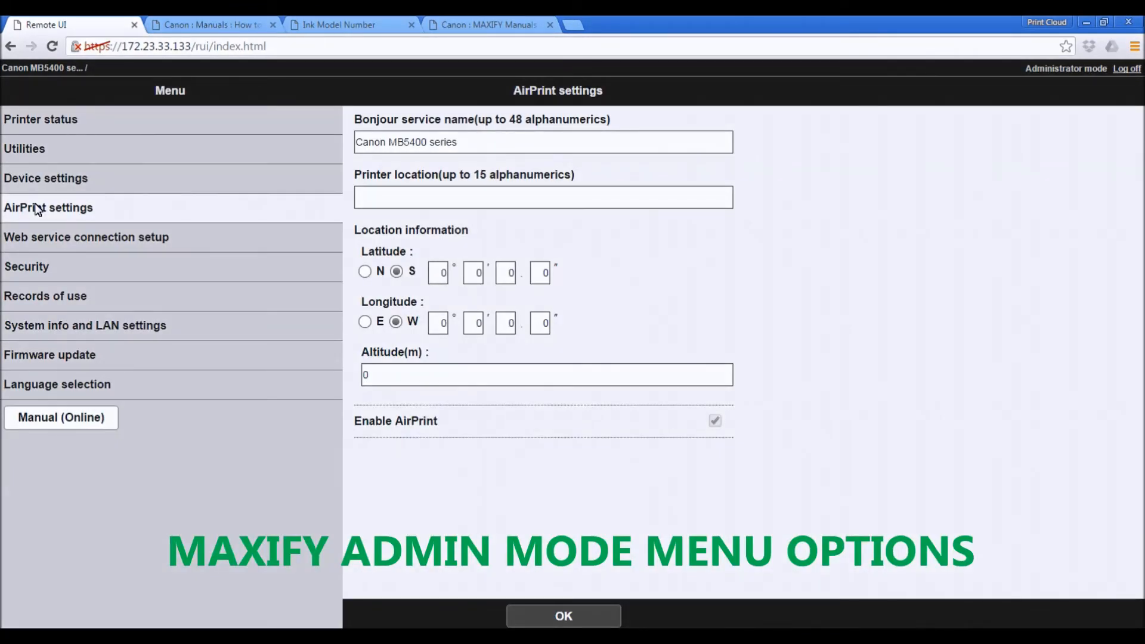
# View the Web service connection setup, Security and Records of use pages.
pyautogui.click(85, 236)
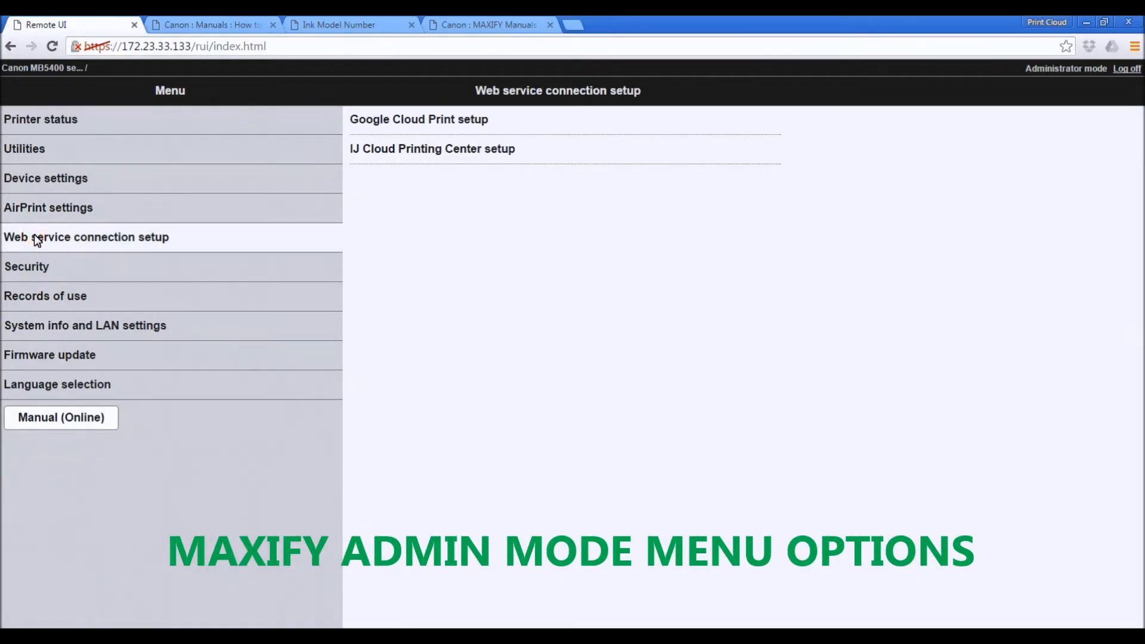
pyautogui.moveTo(37, 270)
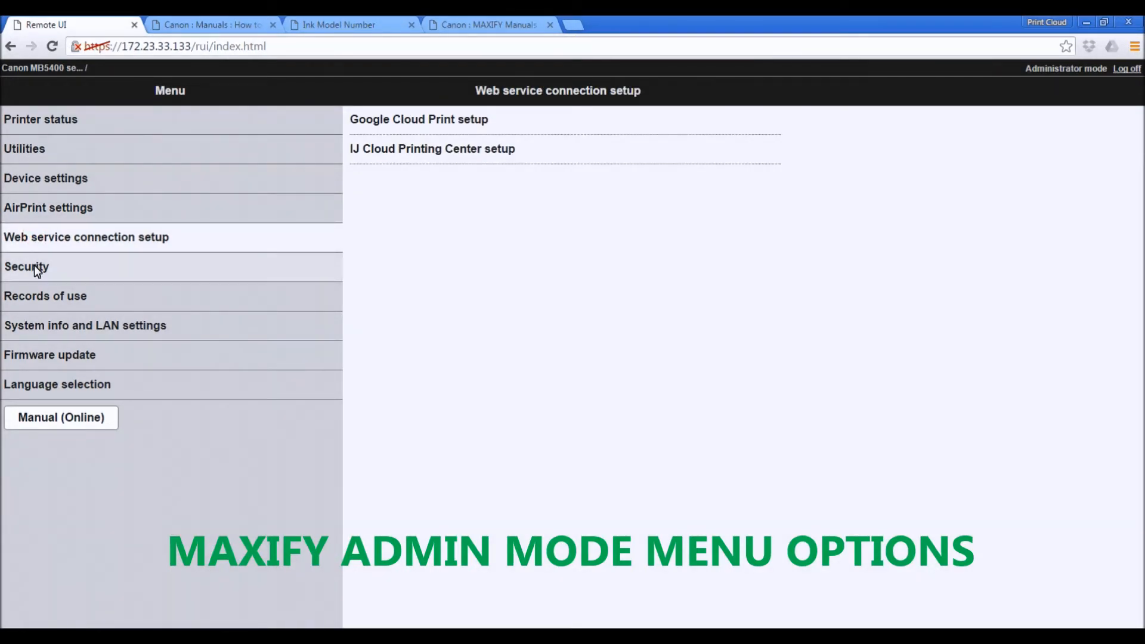
pyautogui.click(26, 267)
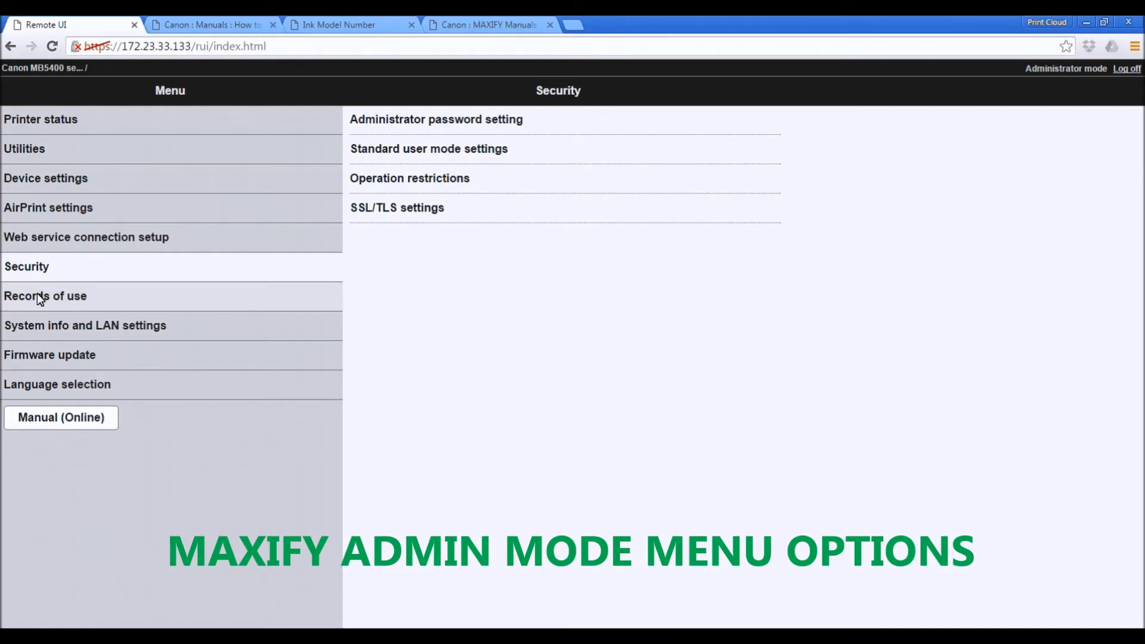
pyautogui.click(45, 295)
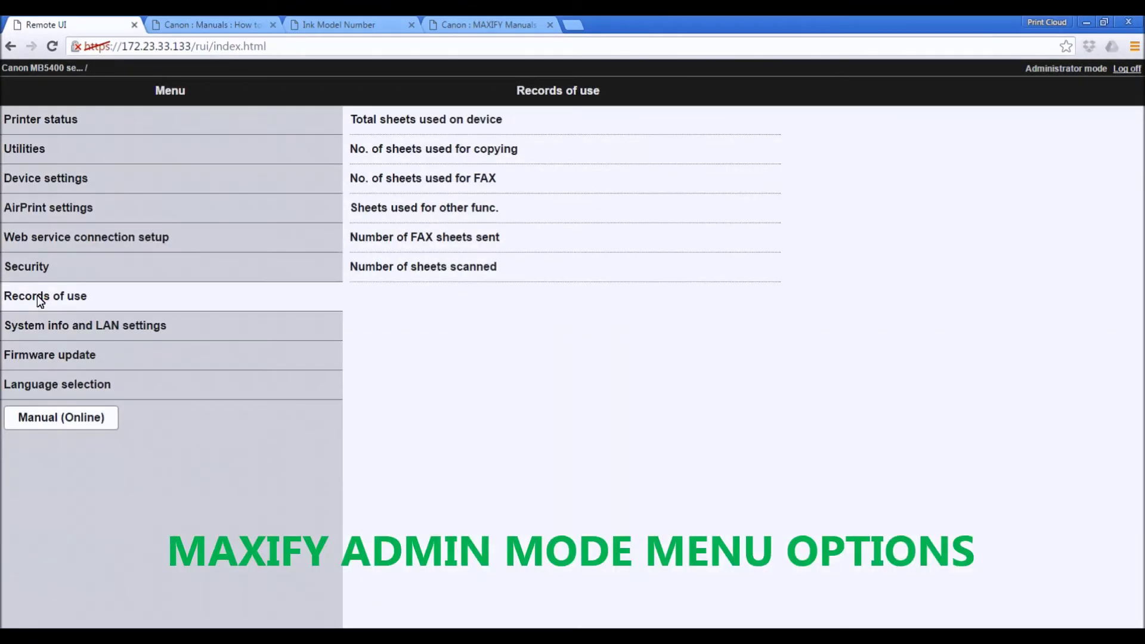
pyautogui.click(425, 119)
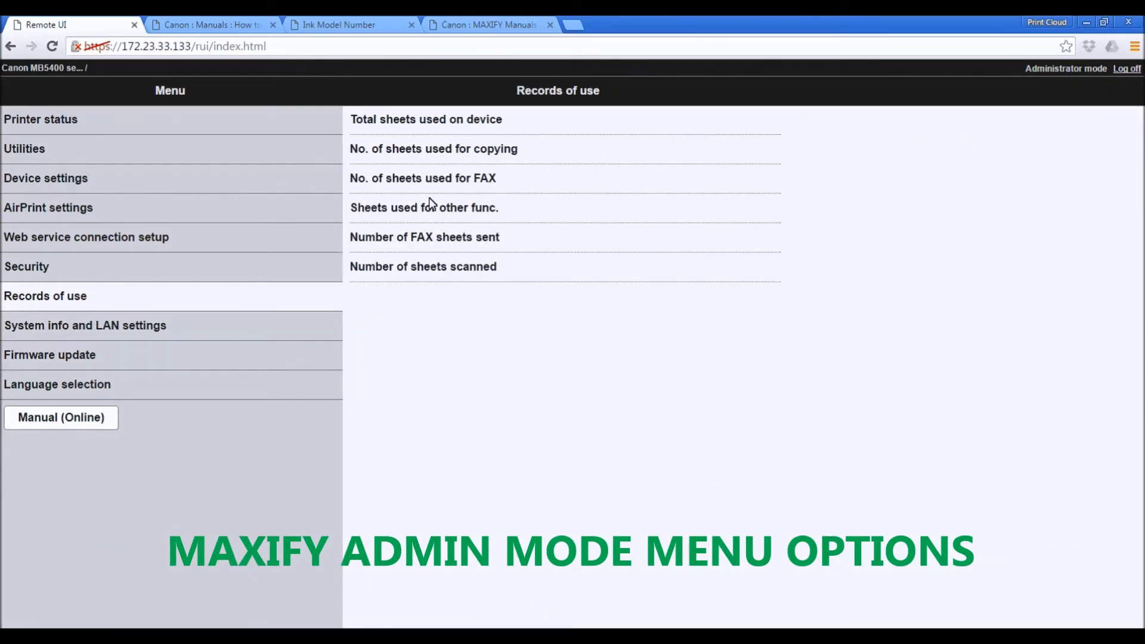
pyautogui.click(423, 266)
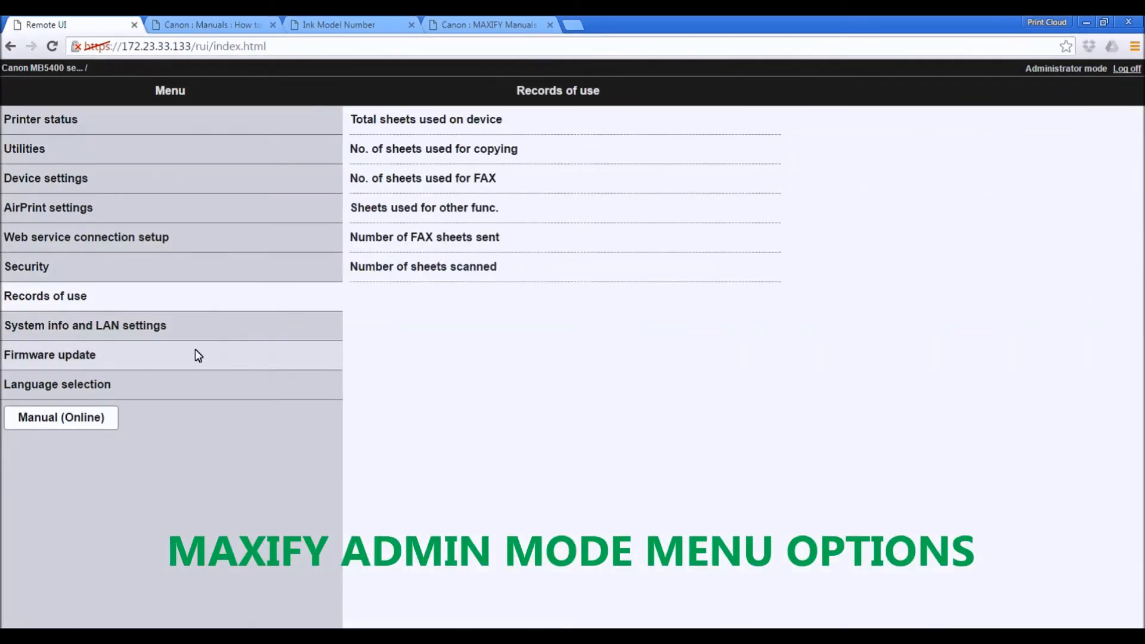
# View System info, check firmware version 1.050, and submit English as display language.
pyautogui.click(85, 325)
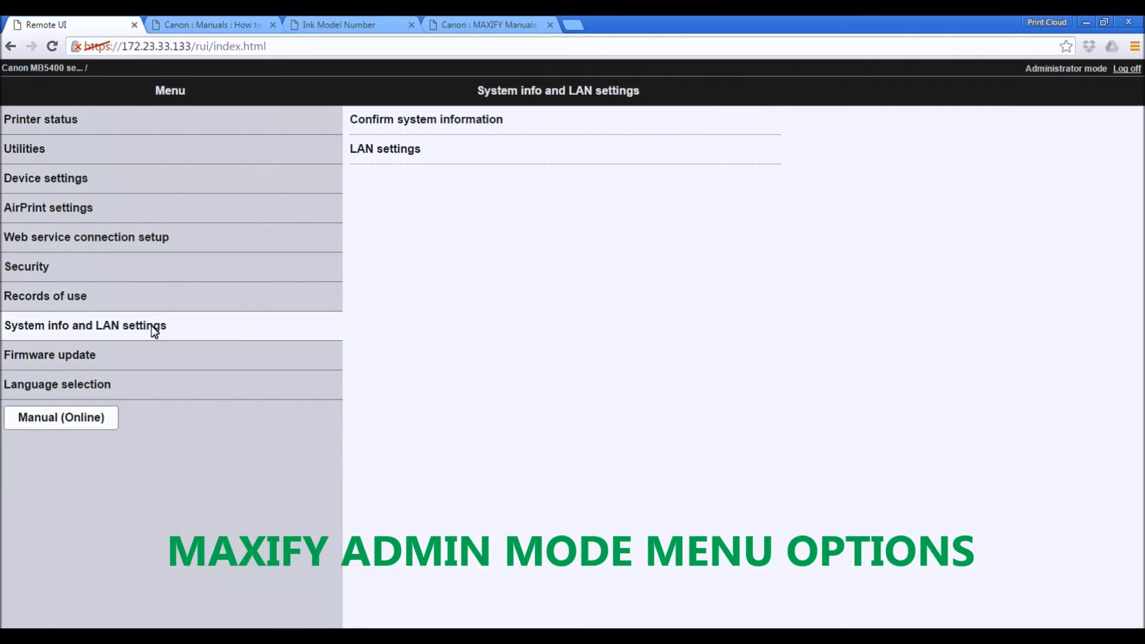
pyautogui.moveTo(95, 357)
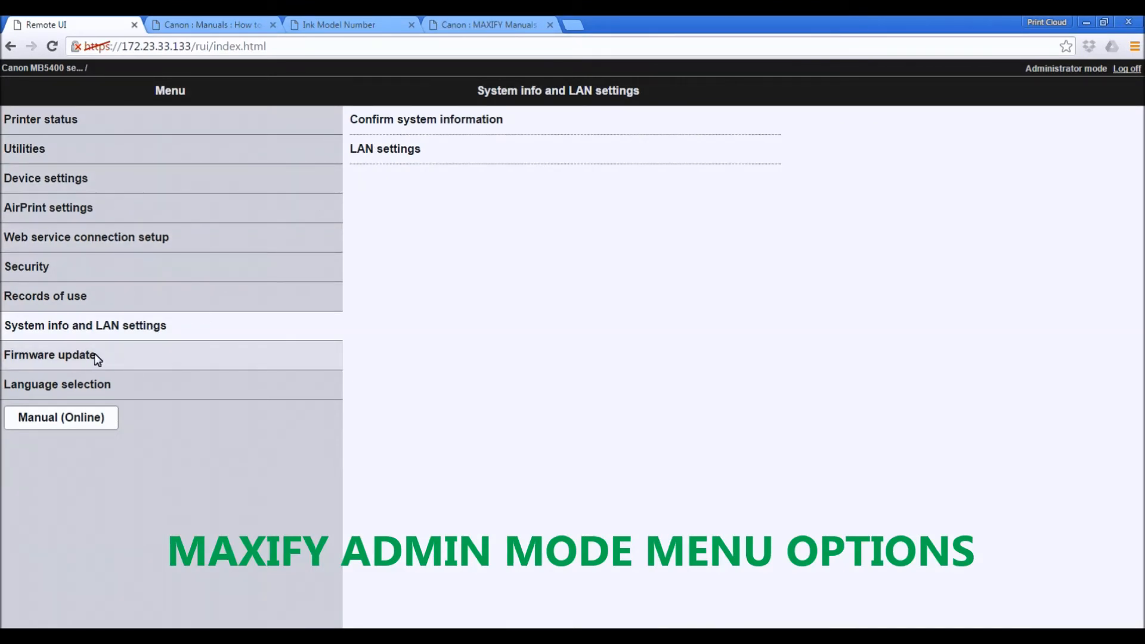
pyautogui.click(50, 354)
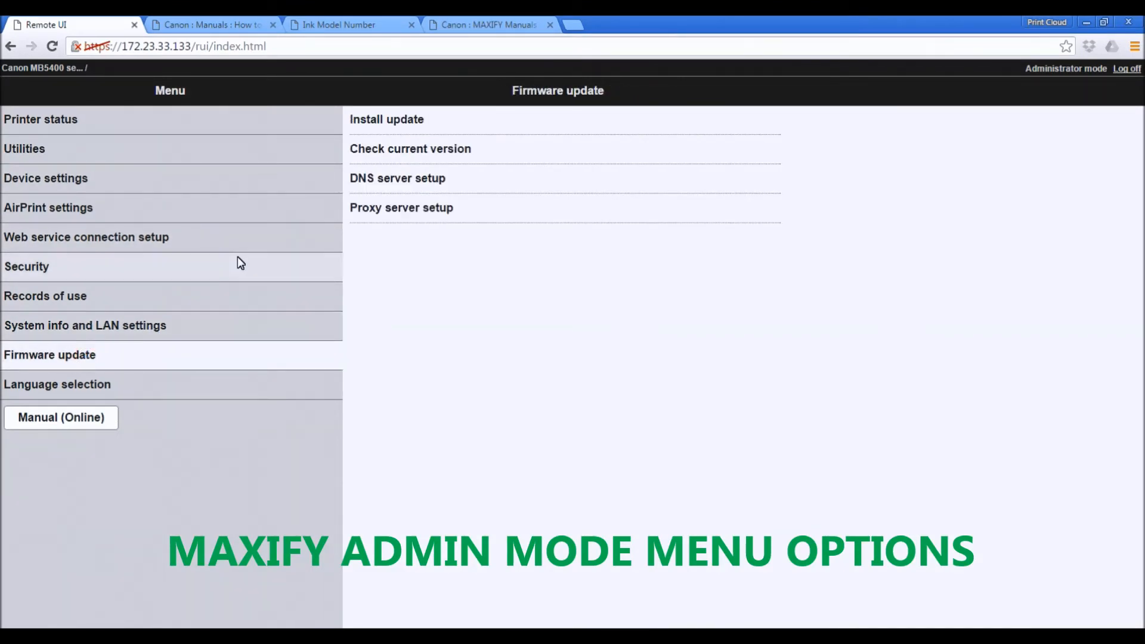
pyautogui.click(410, 148)
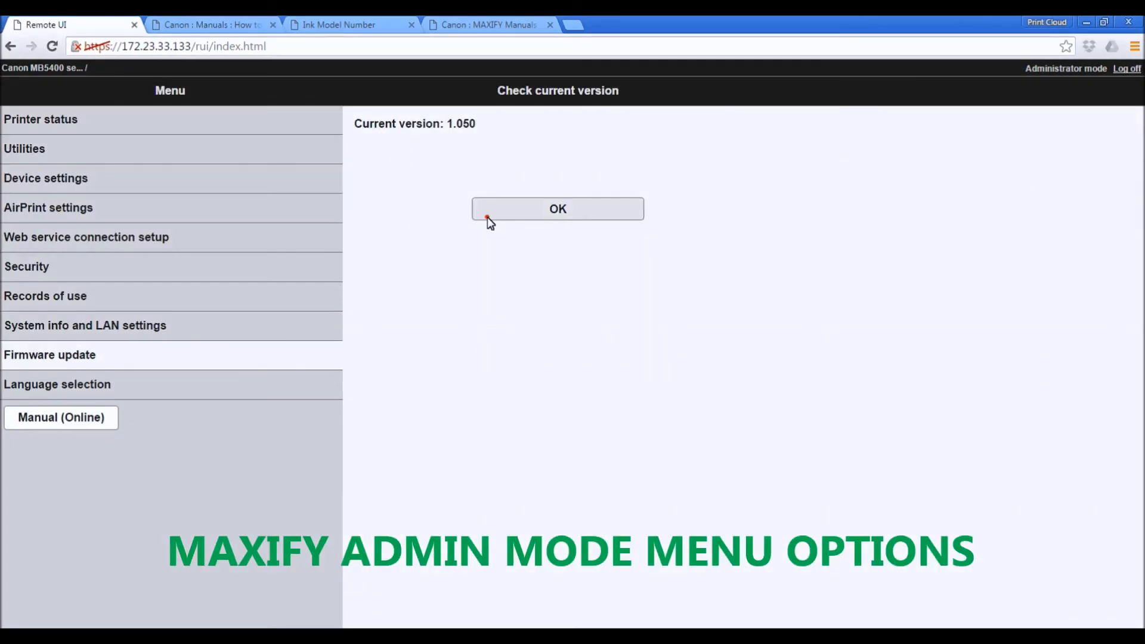
pyautogui.click(557, 209)
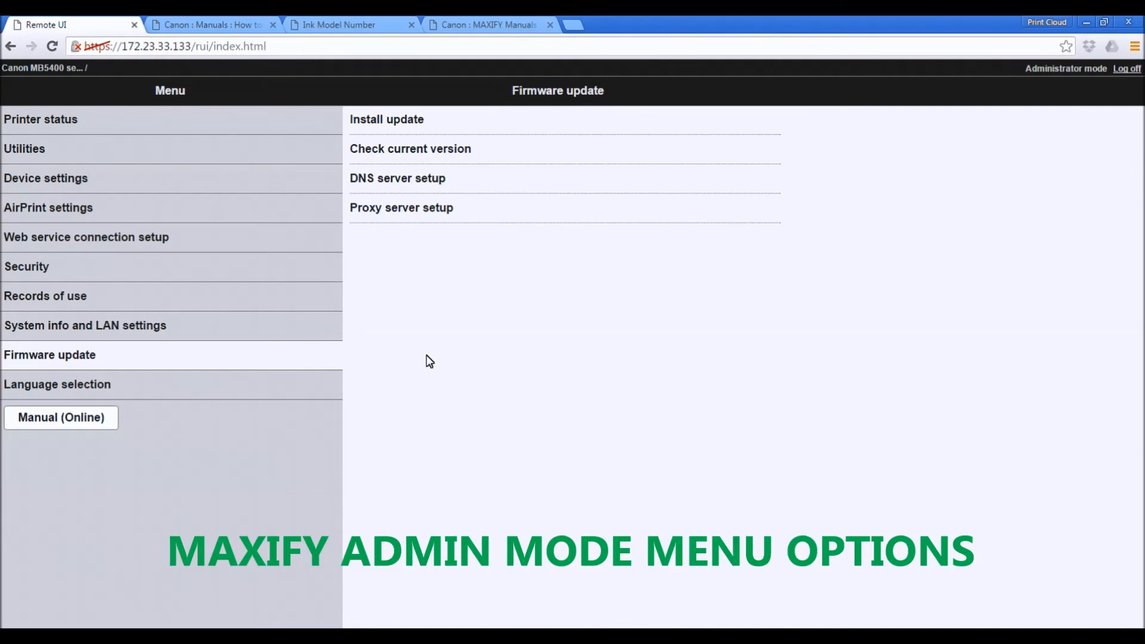
pyautogui.moveTo(108, 386)
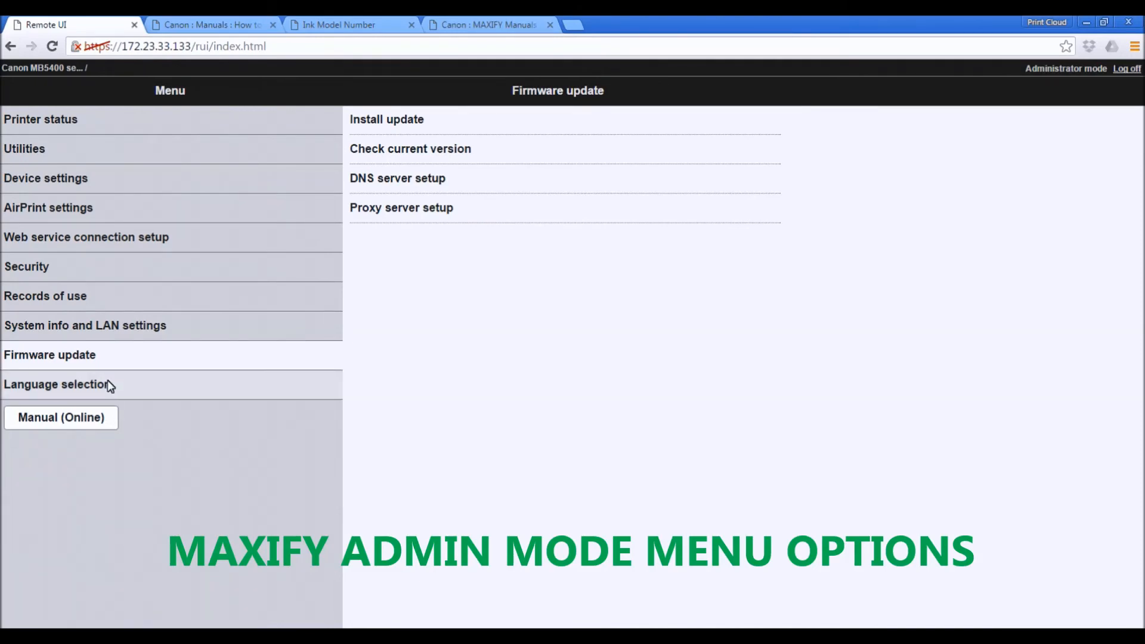
pyautogui.click(58, 384)
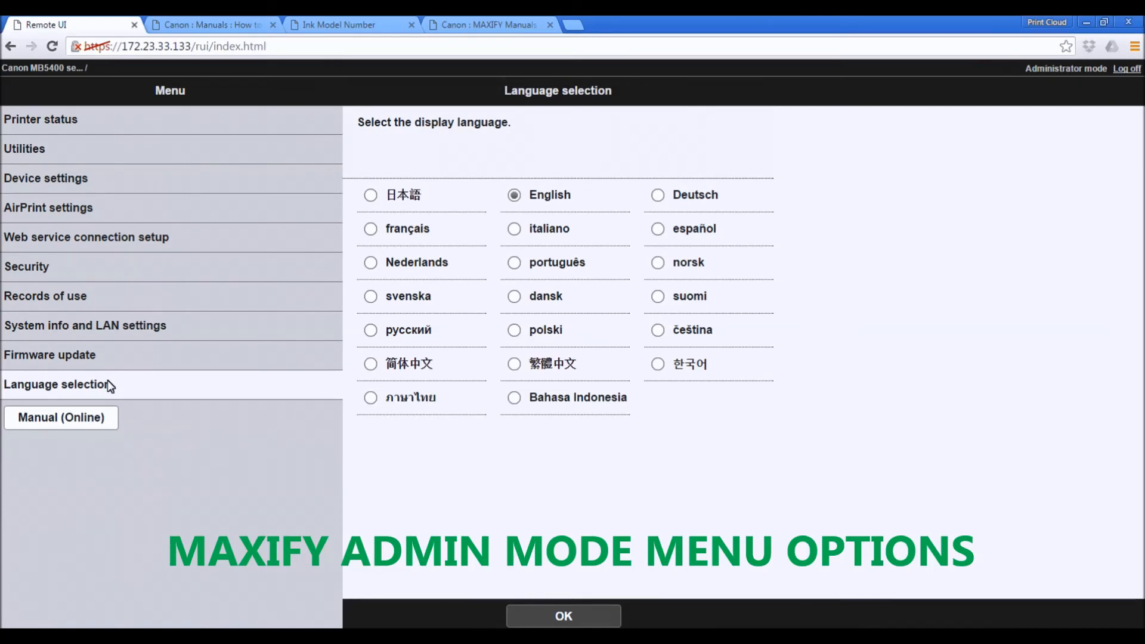
pyautogui.moveTo(518, 601)
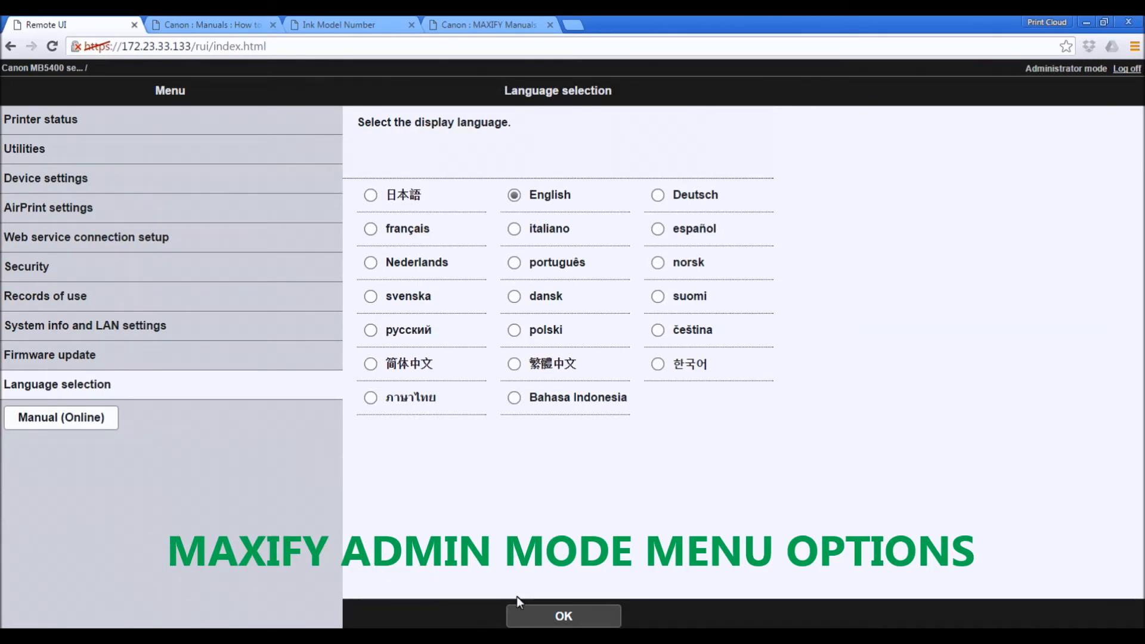
pyautogui.click(562, 616)
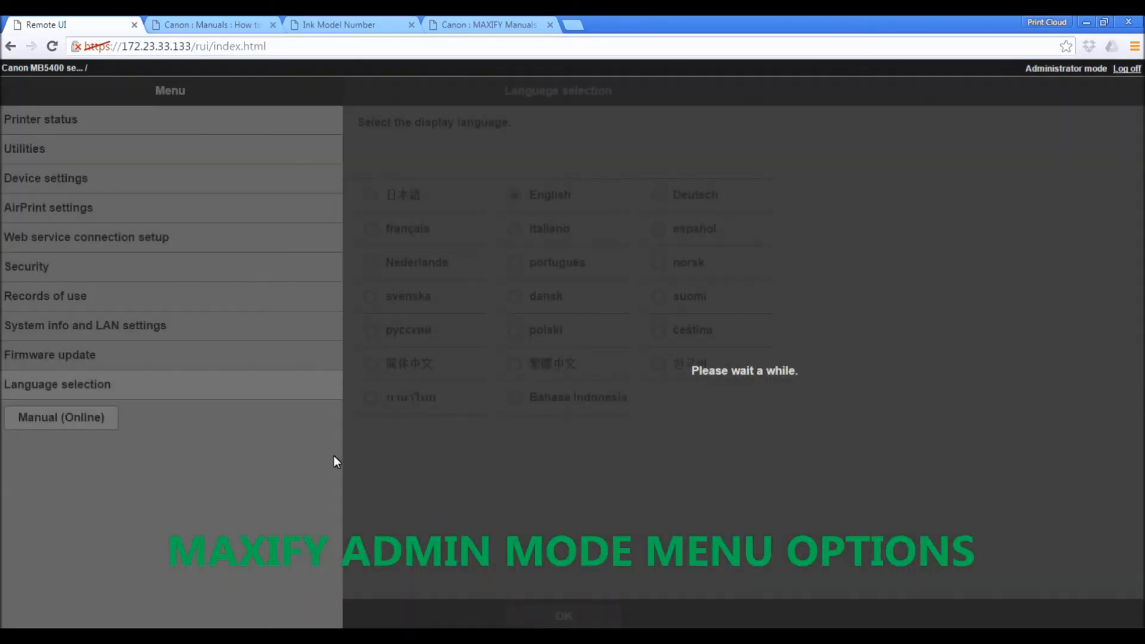